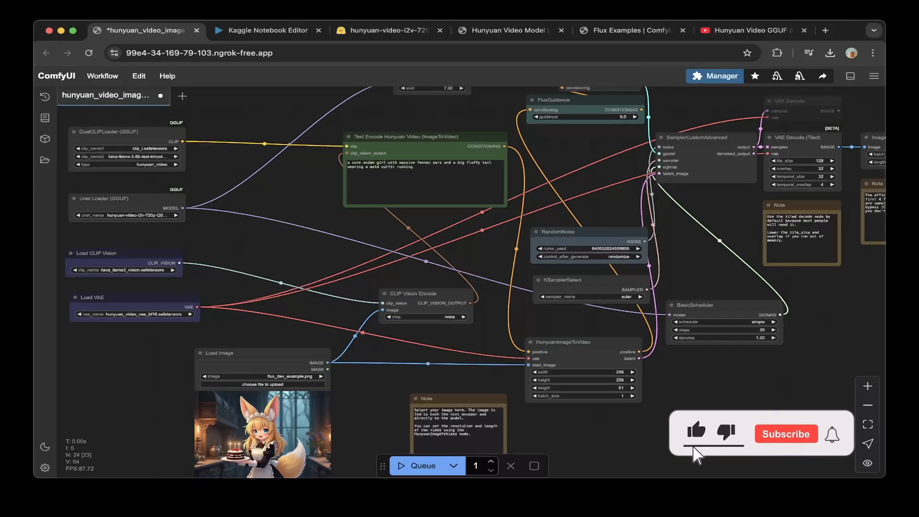
# - Bring up the ComfyUI Hunyuan notebook in Kaggle and select a setup cell
pyautogui.click(785, 434)
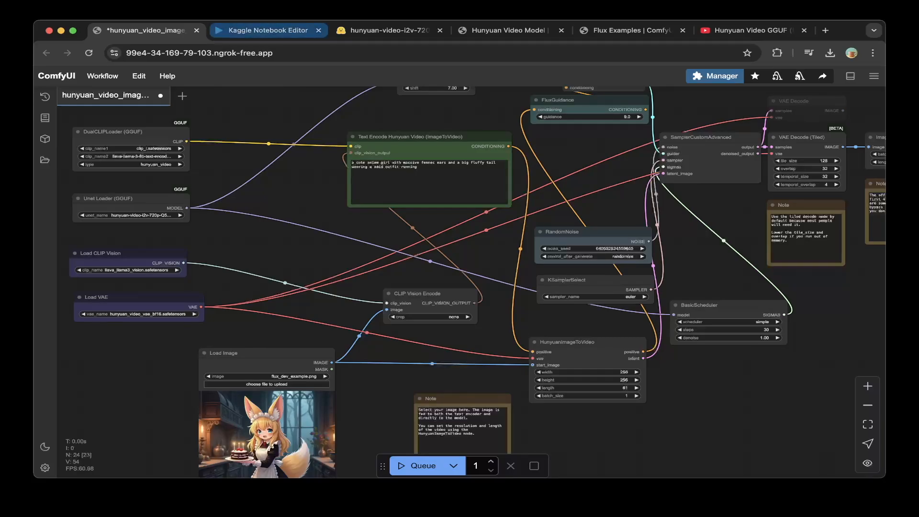
pyautogui.click(268, 30)
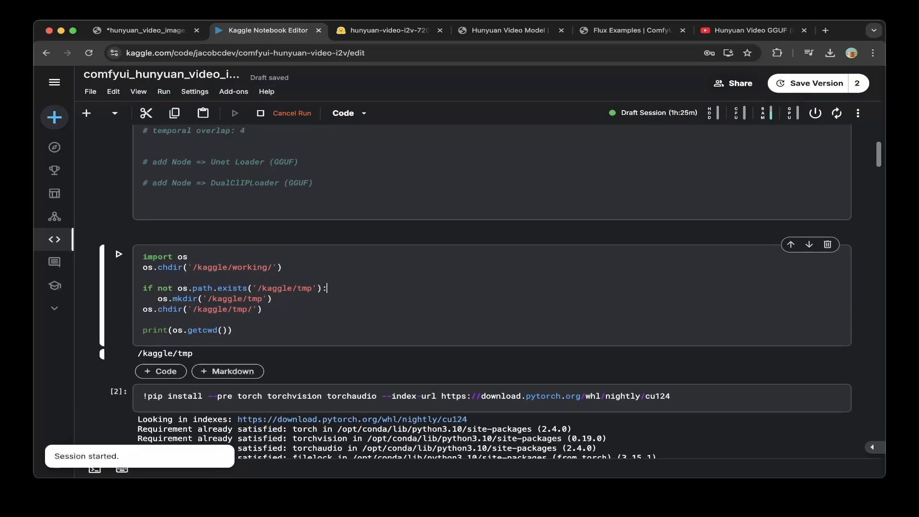
pyautogui.scroll(-3)
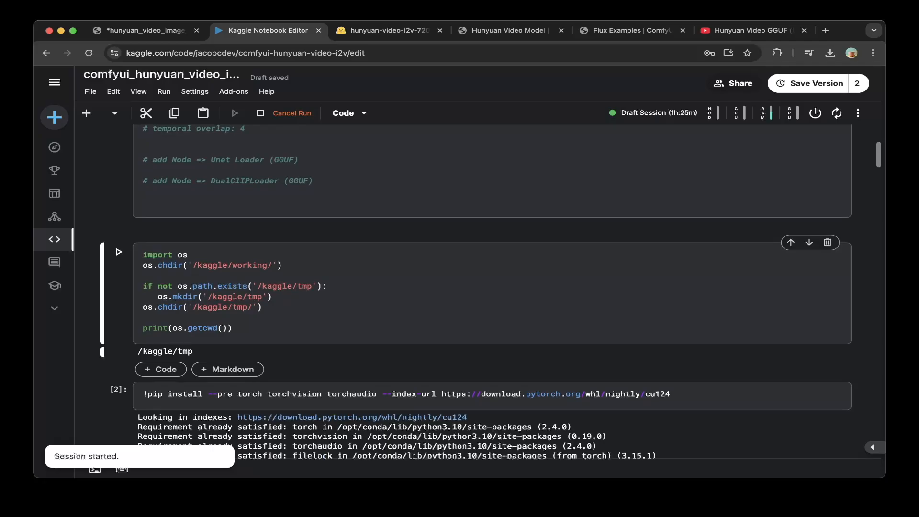
pyautogui.click(327, 286)
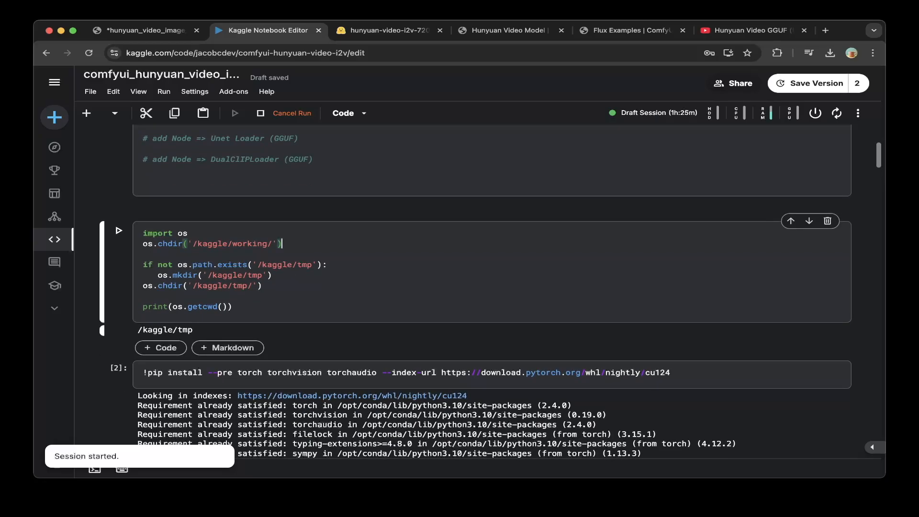
# - Review the working-directory, torch install and ComfyUI clone cells down to the requirements install
pyautogui.scroll(-3)
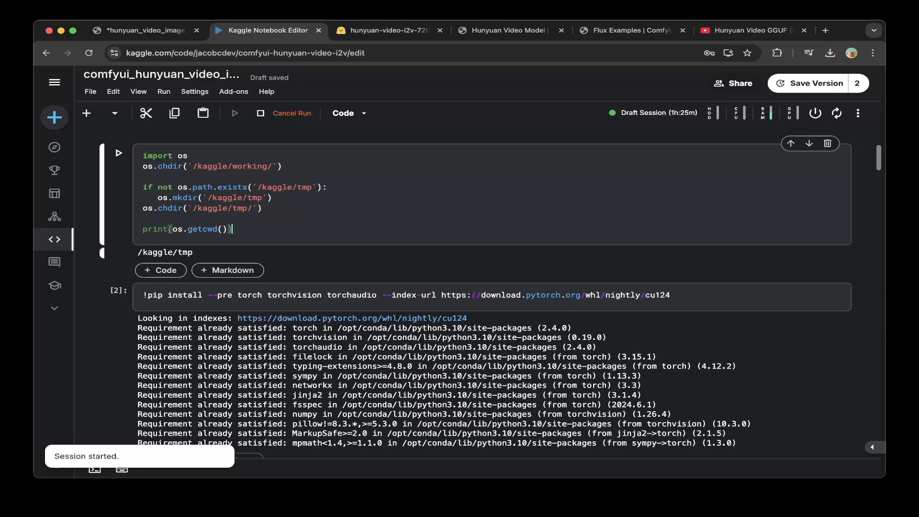
pyautogui.scroll(-3)
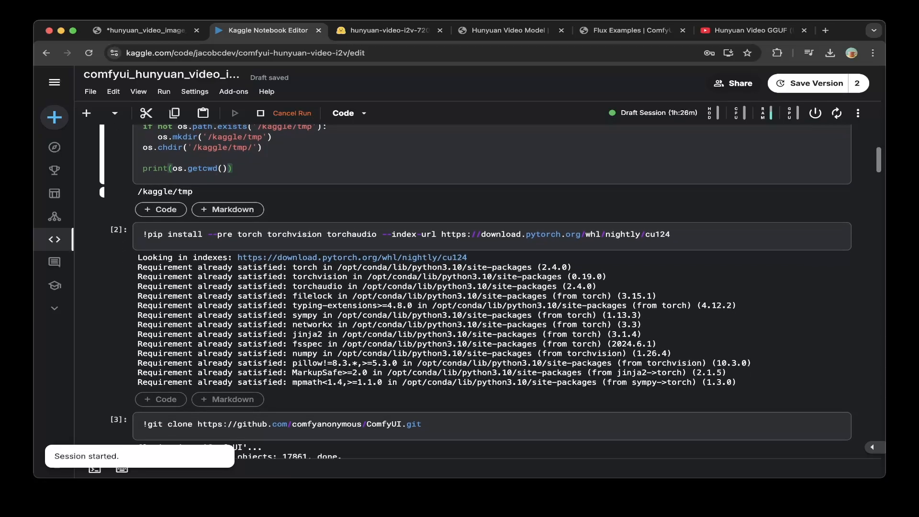
pyautogui.scroll(-3)
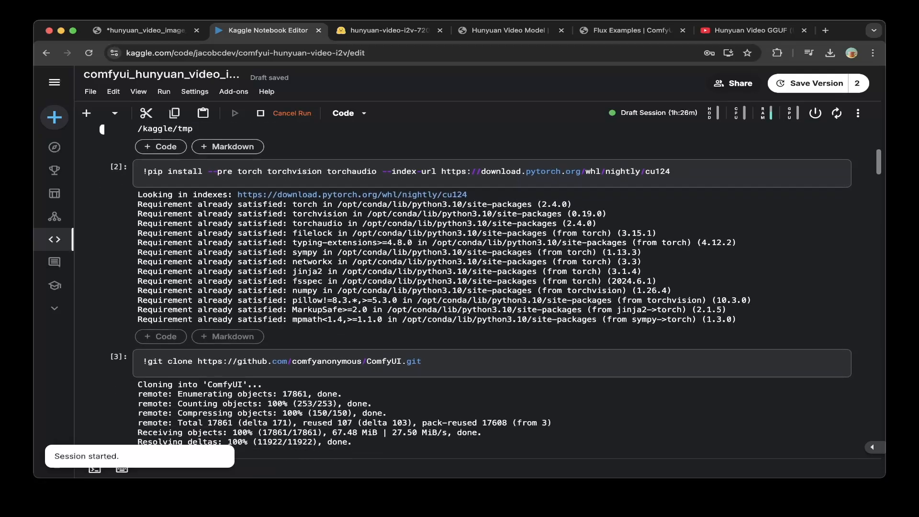
pyautogui.scroll(-3)
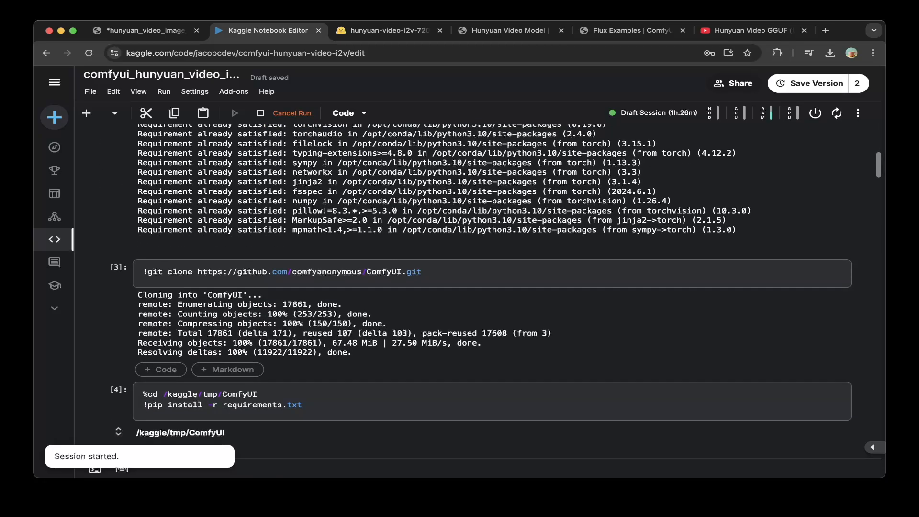
pyautogui.scroll(-3)
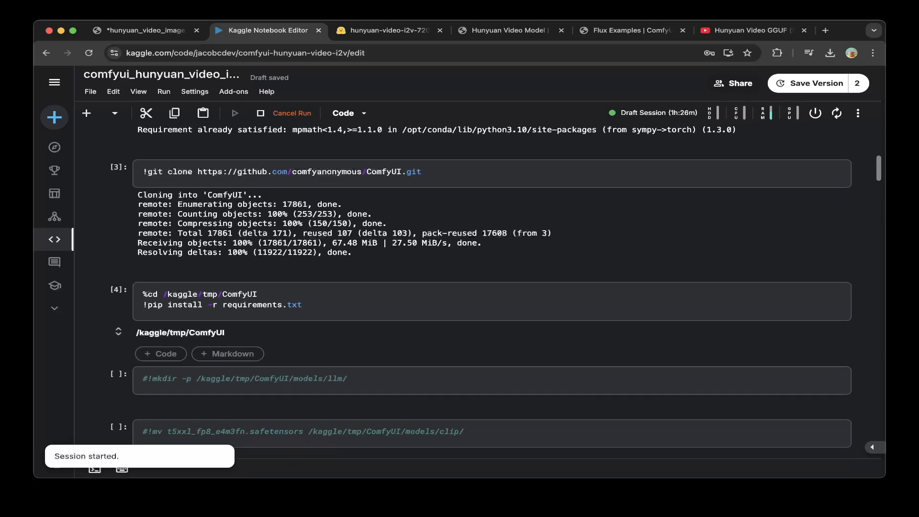
pyautogui.scroll(-3)
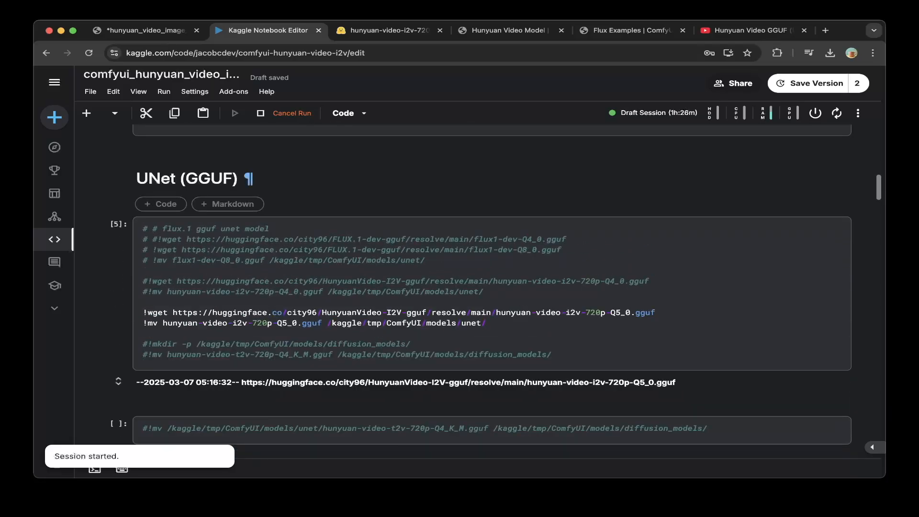
# - Check the UNet (GGUF) Q5_0 download cell, then view the Q5_0 file on Hugging Face
pyautogui.click(410, 291)
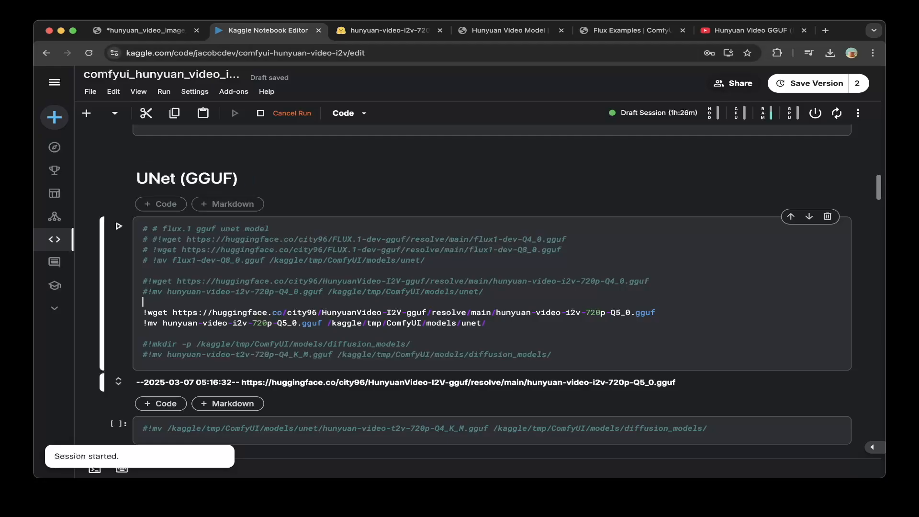
pyautogui.click(384, 29)
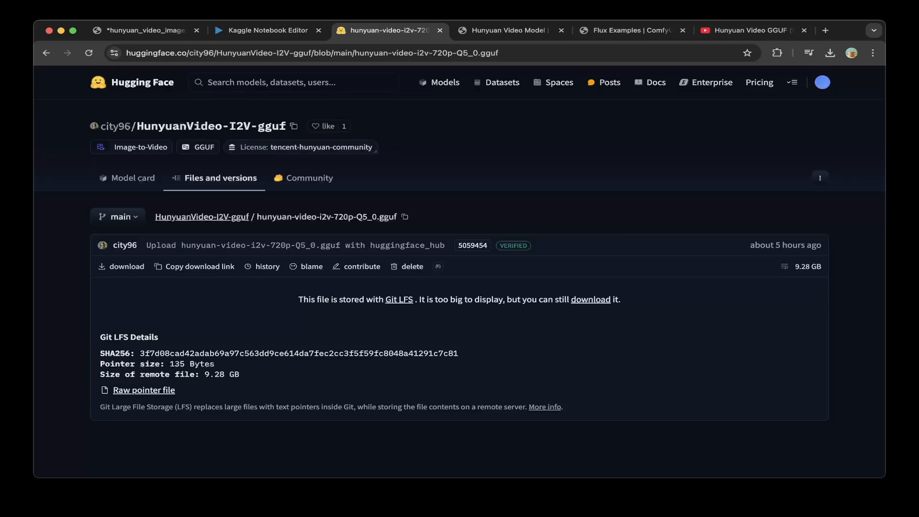
# - Browse the HunyuanVideo-I2V-gguf repository's quantization file list and return to the Kaggle notebook
pyautogui.click(202, 216)
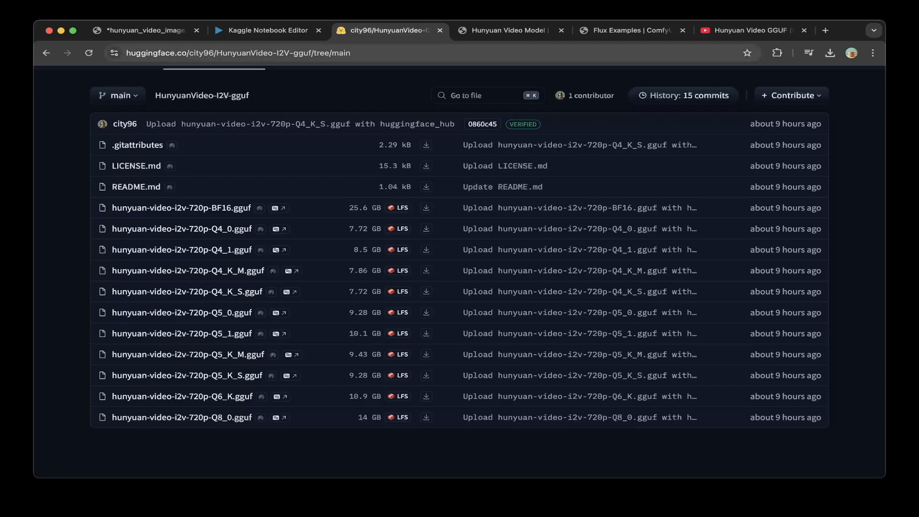
pyautogui.click(267, 29)
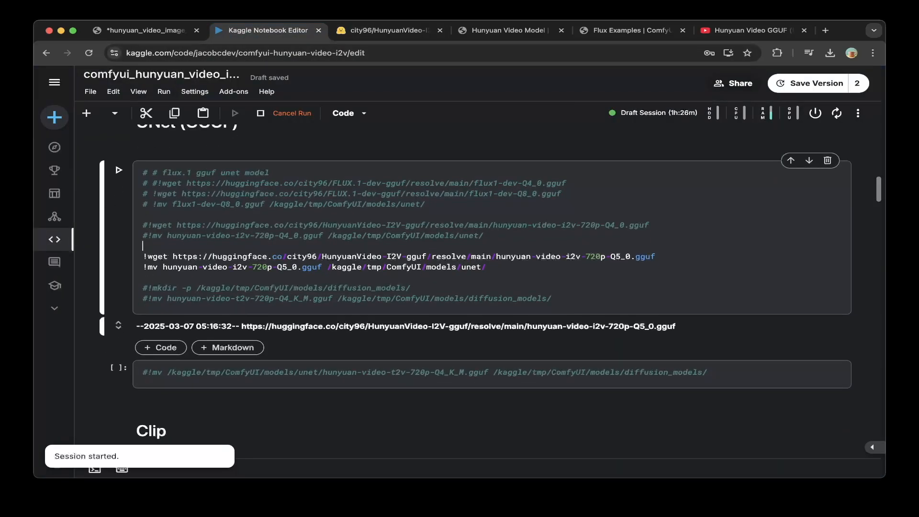
# - Review the Clip Vision cell downloading llava_llama3_vision.safetensors, then switch to the ComfyUI examples page
pyautogui.scroll(-3)
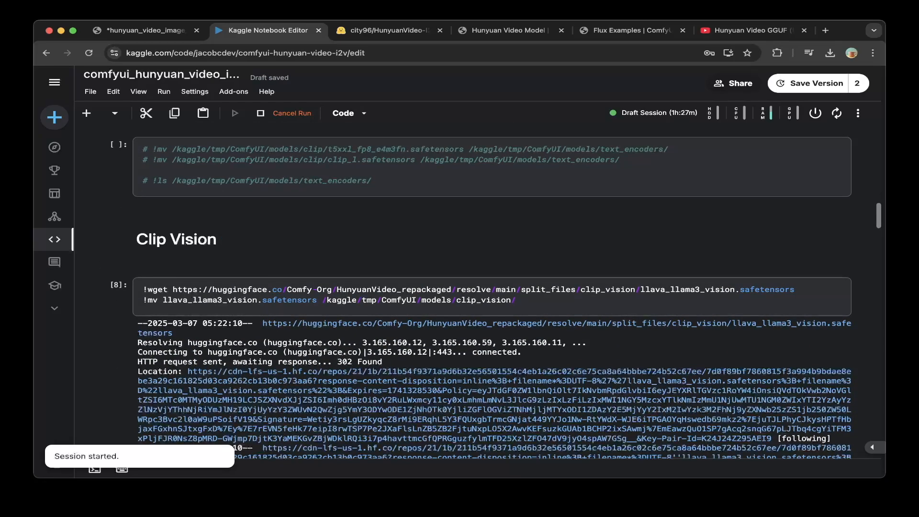
pyautogui.click(410, 294)
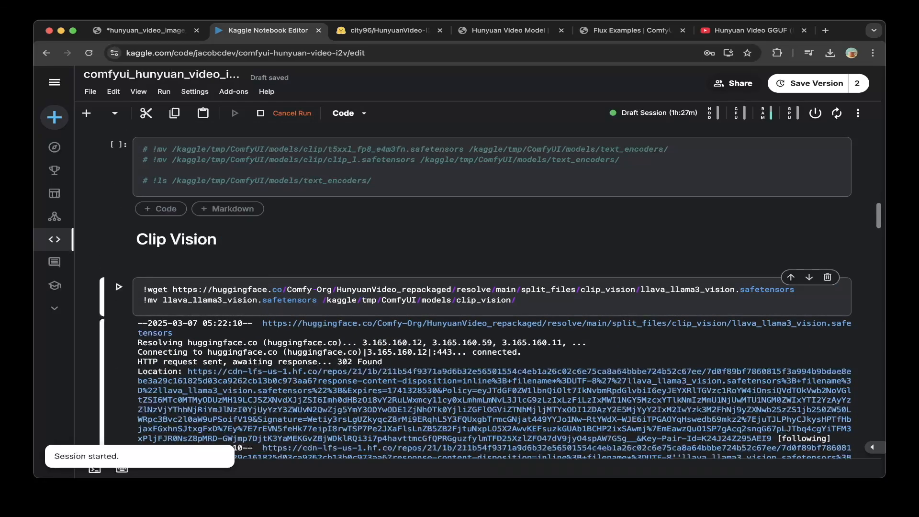
pyautogui.click(516, 300)
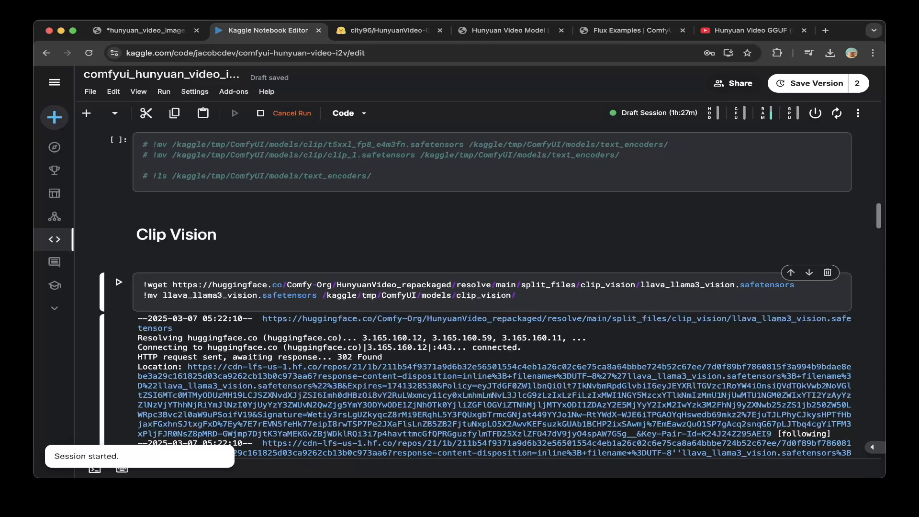
pyautogui.click(515, 295)
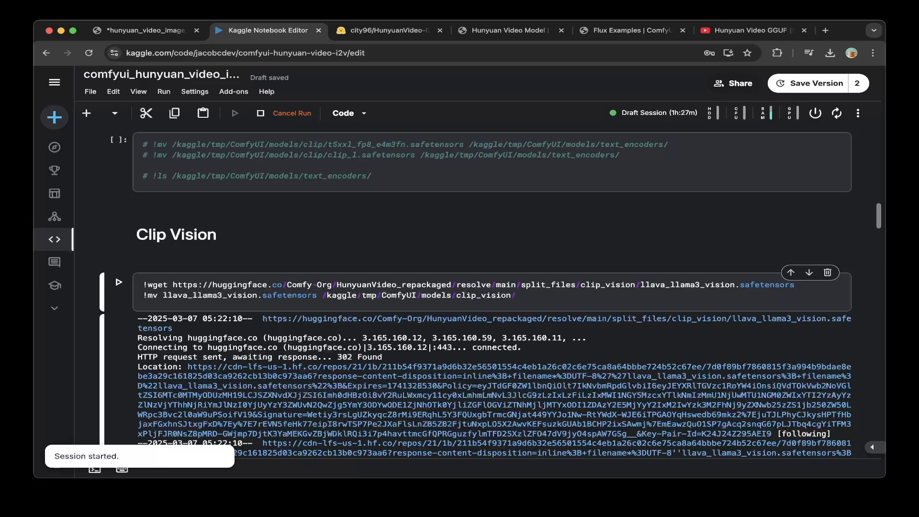
pyautogui.click(515, 295)
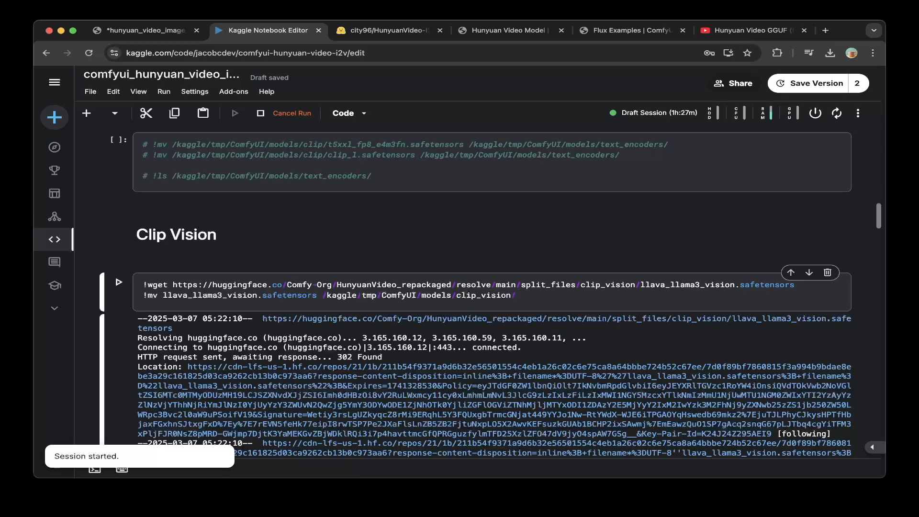
pyautogui.click(515, 295)
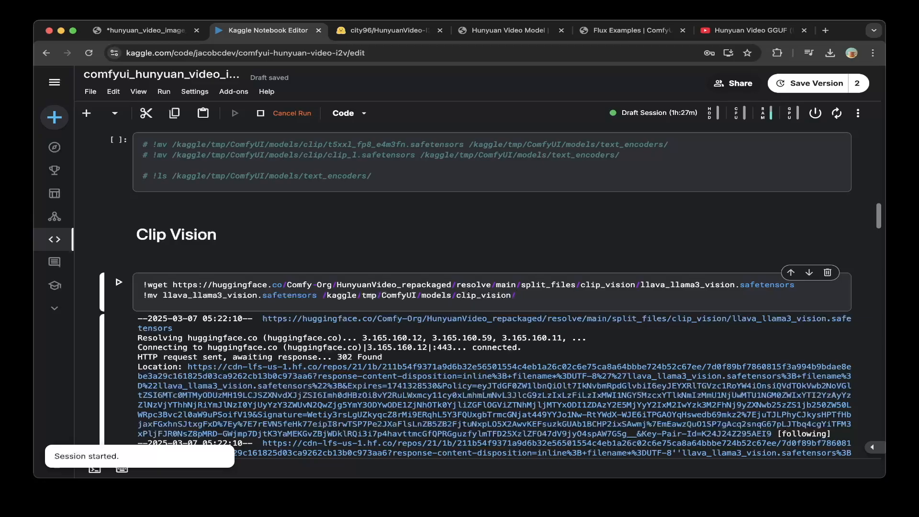
pyautogui.click(509, 30)
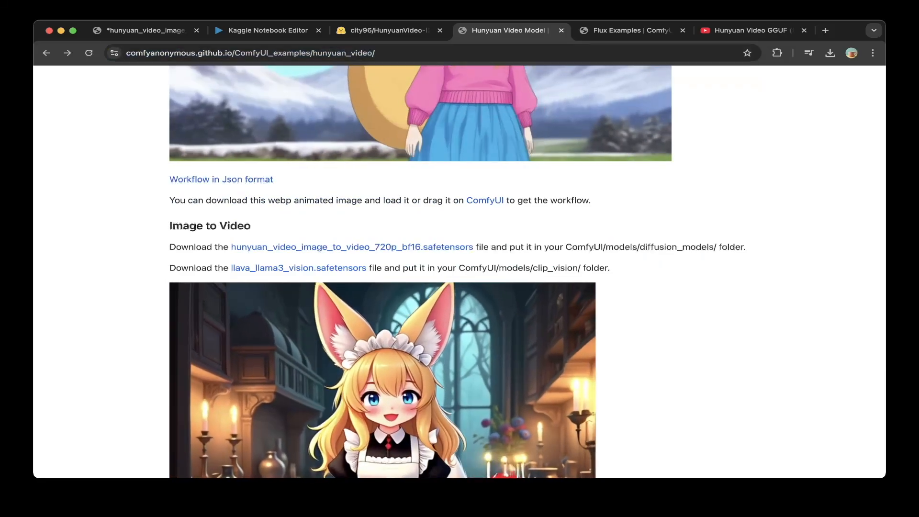
# - Scroll the Hunyuan Video examples page to the Image to Video required-files section
pyautogui.scroll(-3)
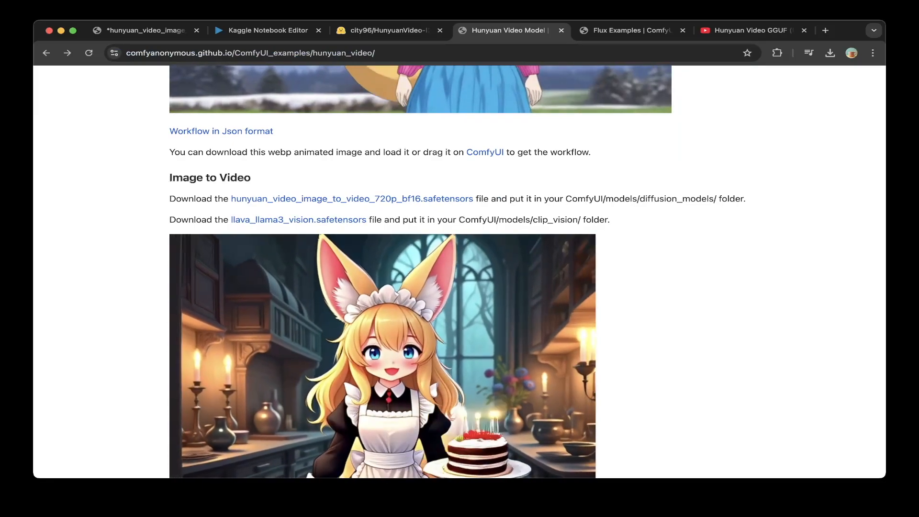
pyautogui.scroll(-3)
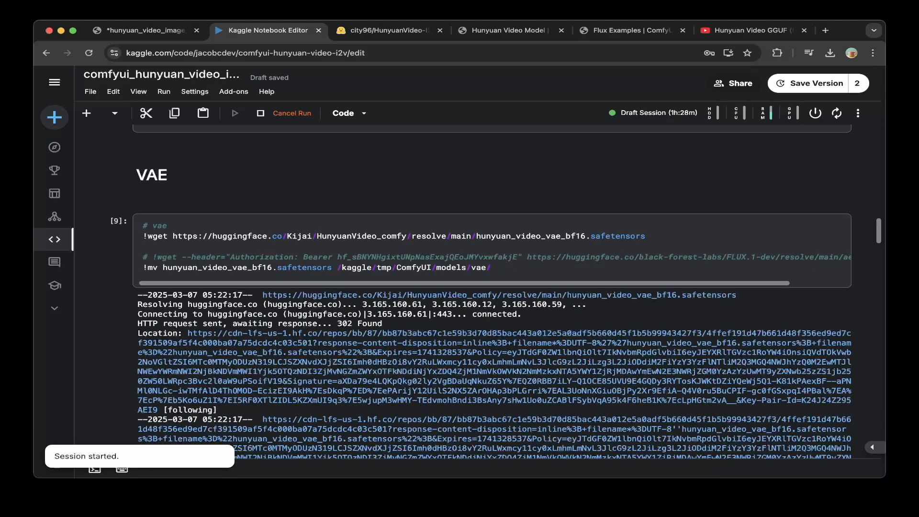
# - Confirm the VAE cell saved hunyuan_video_vae_bf16.safetensors, about 470 MB
pyautogui.click(234, 246)
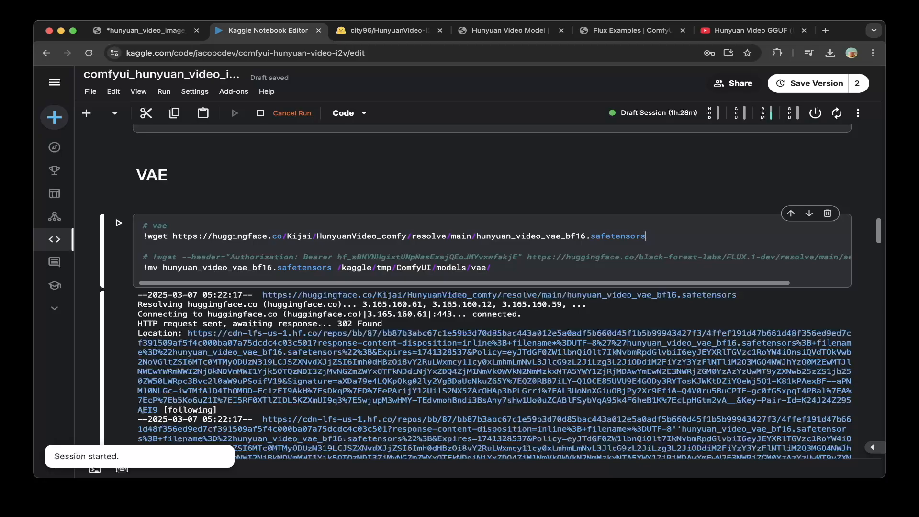
pyautogui.scroll(-3)
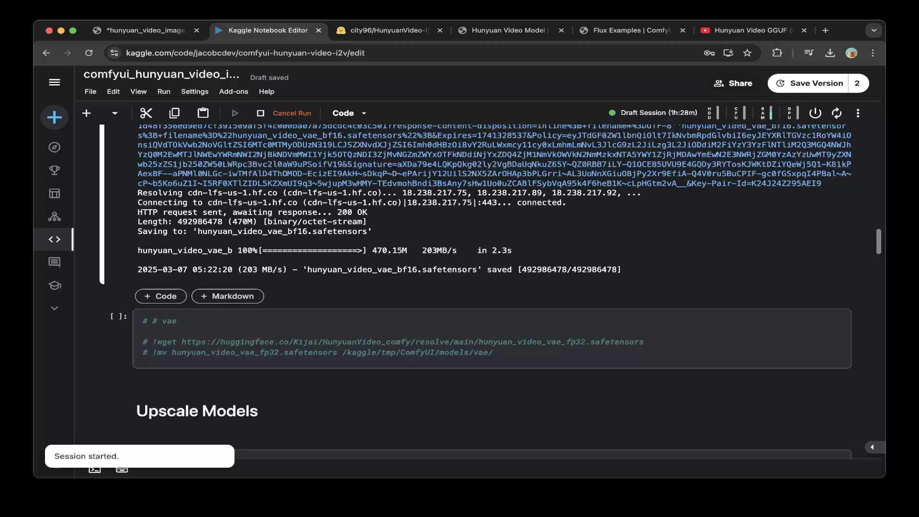
pyautogui.scroll(-3)
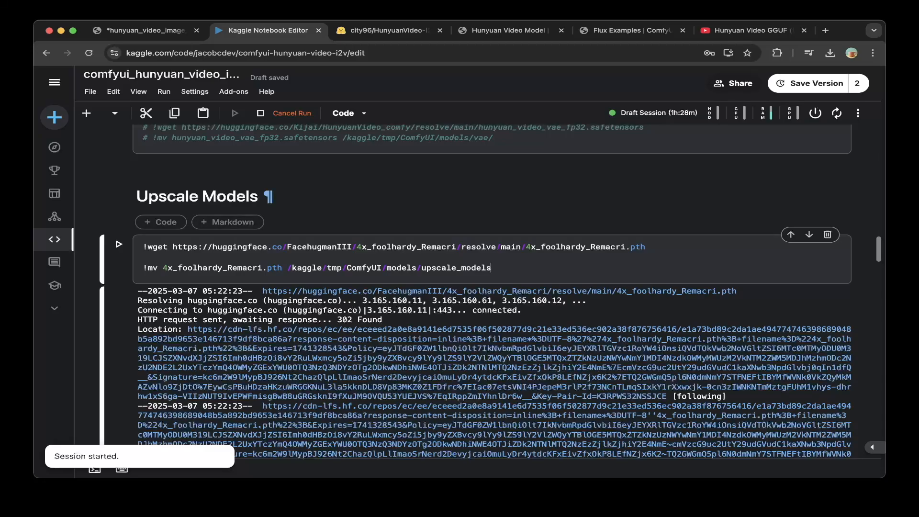
# - Check the 4x_foolhardy_Remacri upscale download, glance at the Hunyuan GGUF tutorial video, and return to Kaggle
pyautogui.scroll(-3)
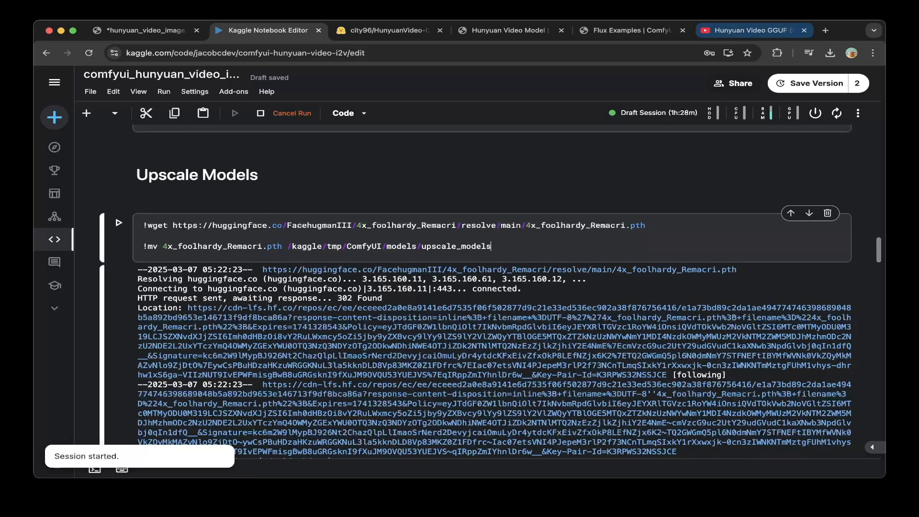
pyautogui.click(753, 29)
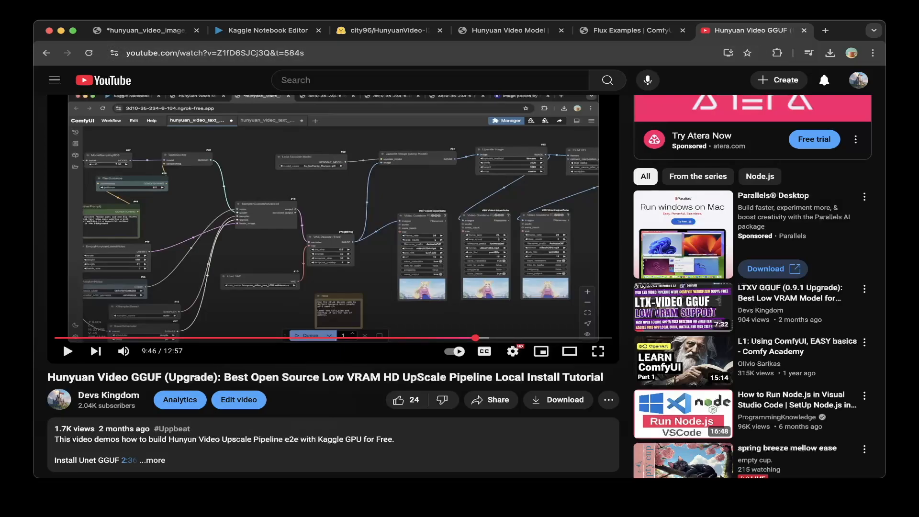
pyautogui.click(264, 30)
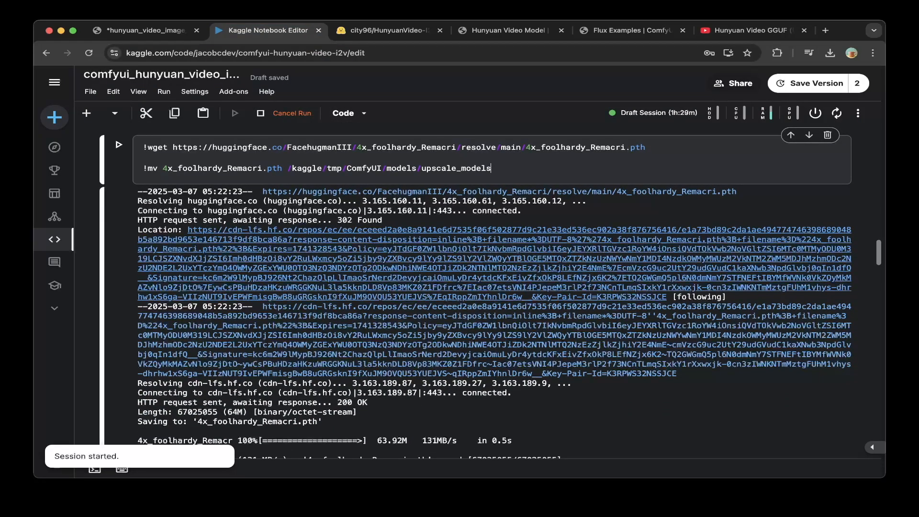
# - Run the Custom Nodes cell cloning ComfyUI-GGUF and ComfyUI-Manager into custom_nodes
pyautogui.scroll(-3)
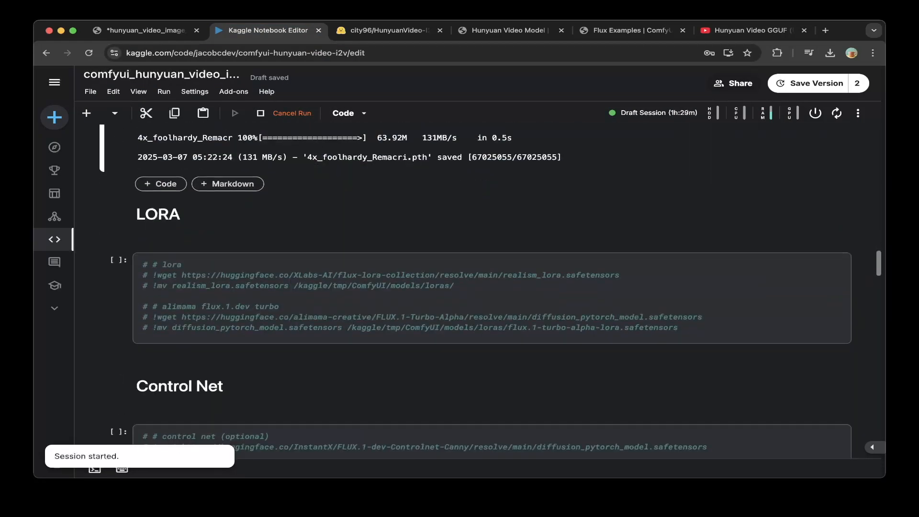
pyautogui.scroll(-3)
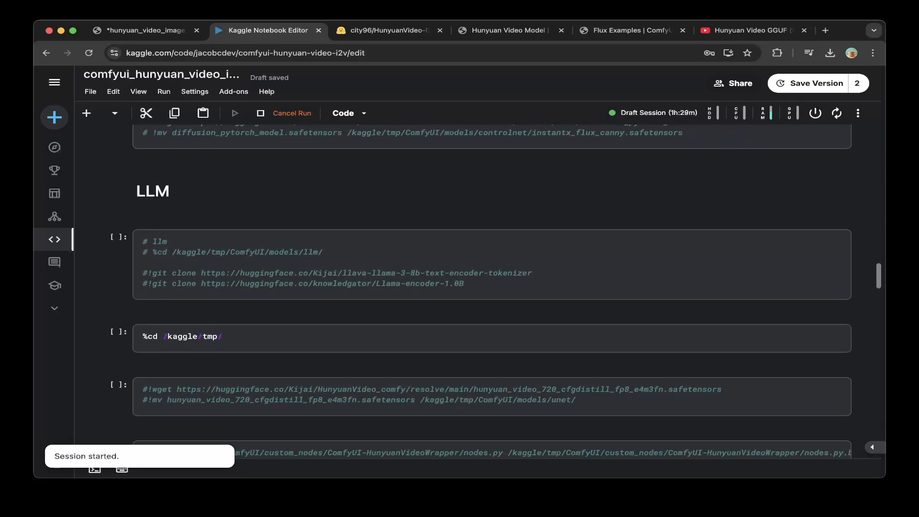
pyautogui.scroll(-3)
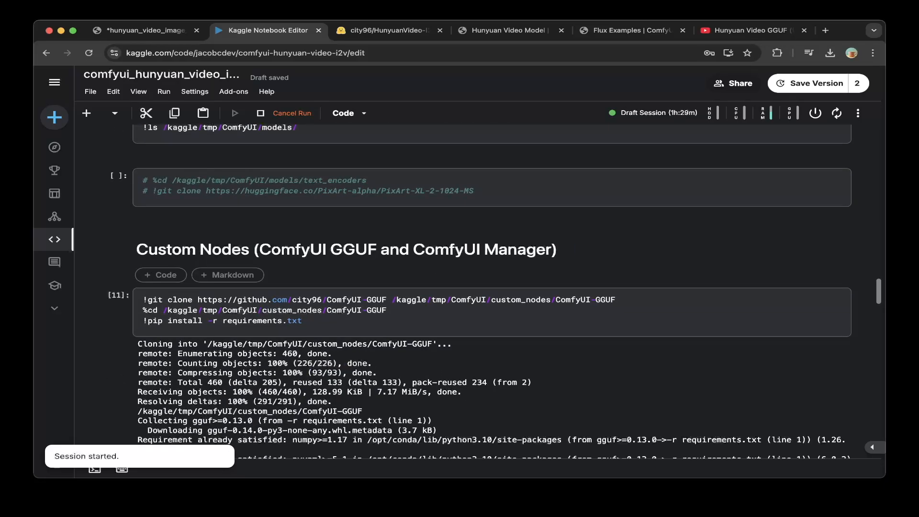
pyautogui.scroll(-3)
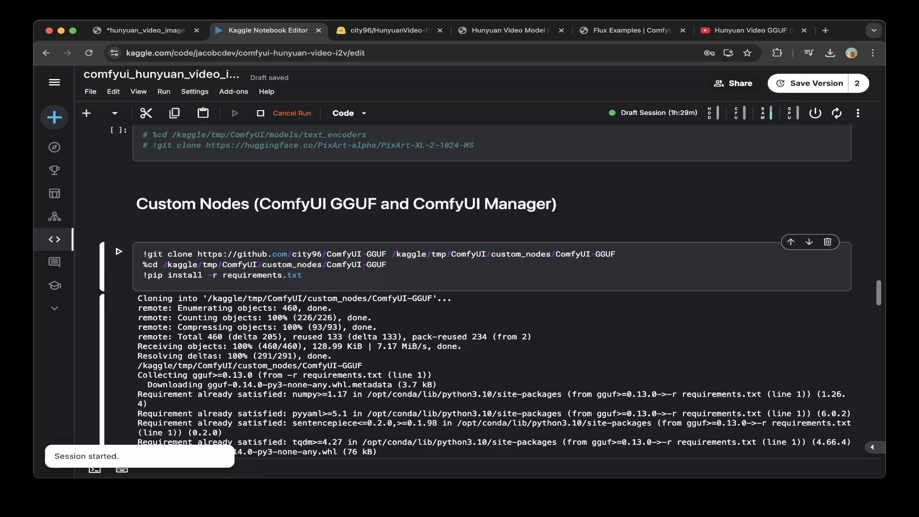
pyautogui.click(302, 275)
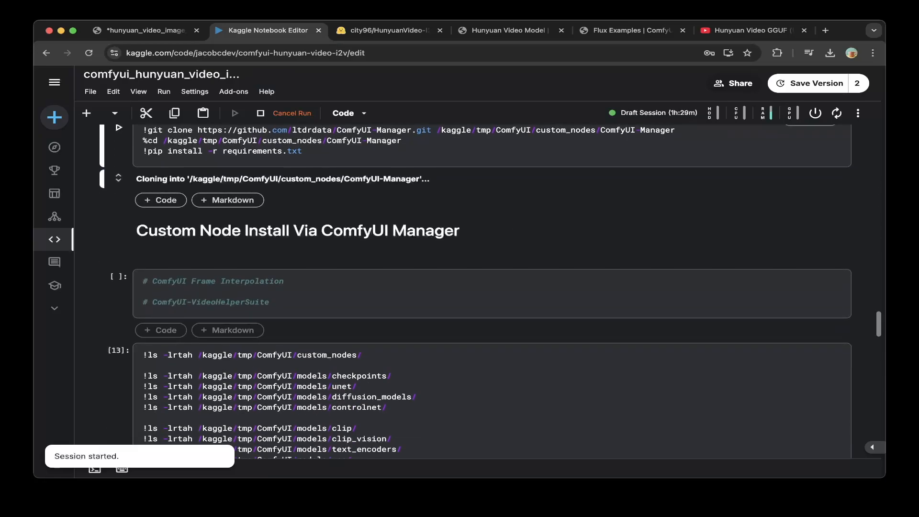
# - Review the model folder listings and move down to the Install Ngrok cell
pyautogui.scroll(-3)
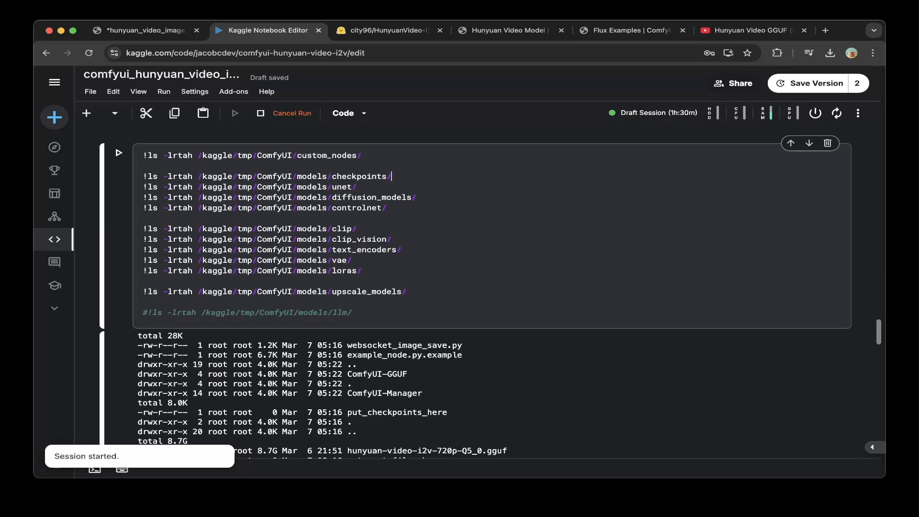
pyautogui.scroll(-3)
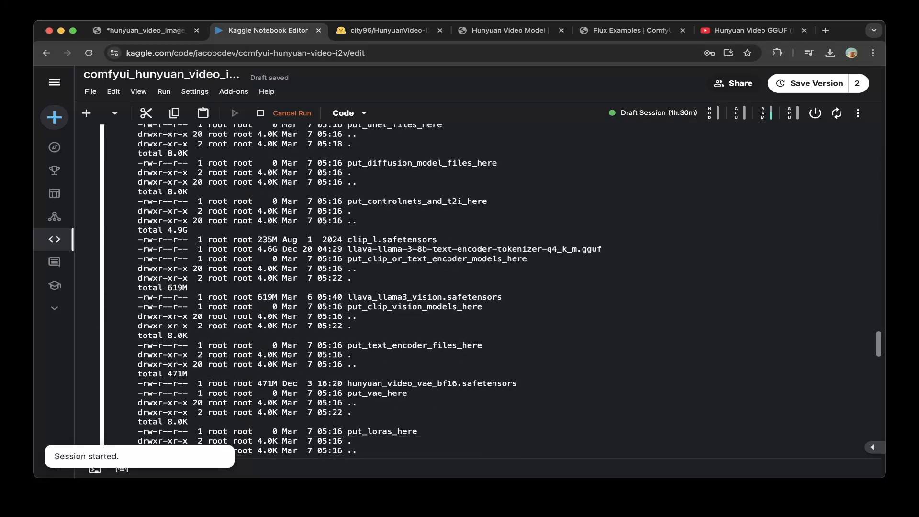
pyautogui.scroll(-3)
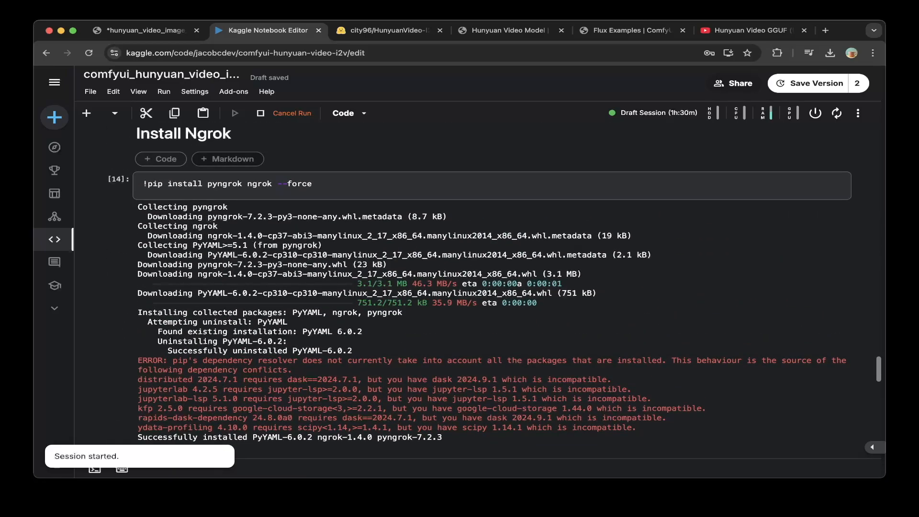
# - Proceed through the ngrok auth token, tunnel to localhost:8188 and main.py launch cells
pyautogui.click(234, 183)
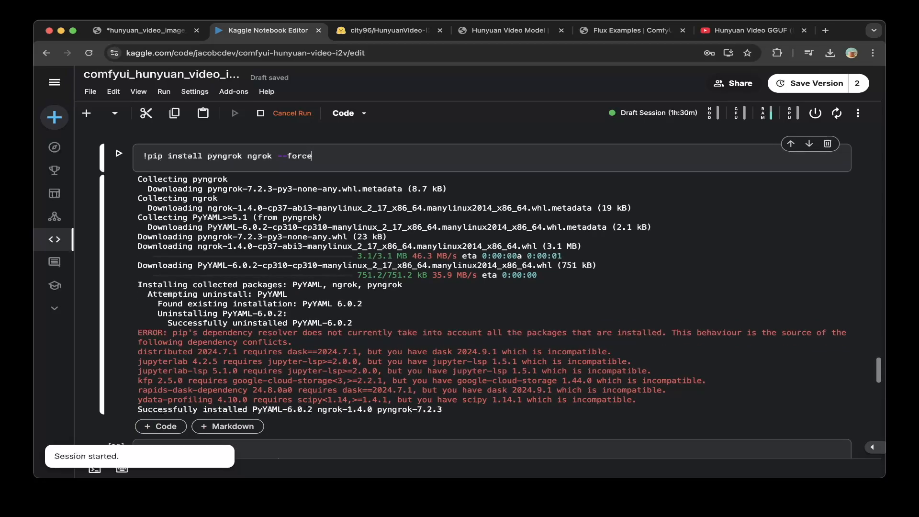
pyautogui.scroll(-3)
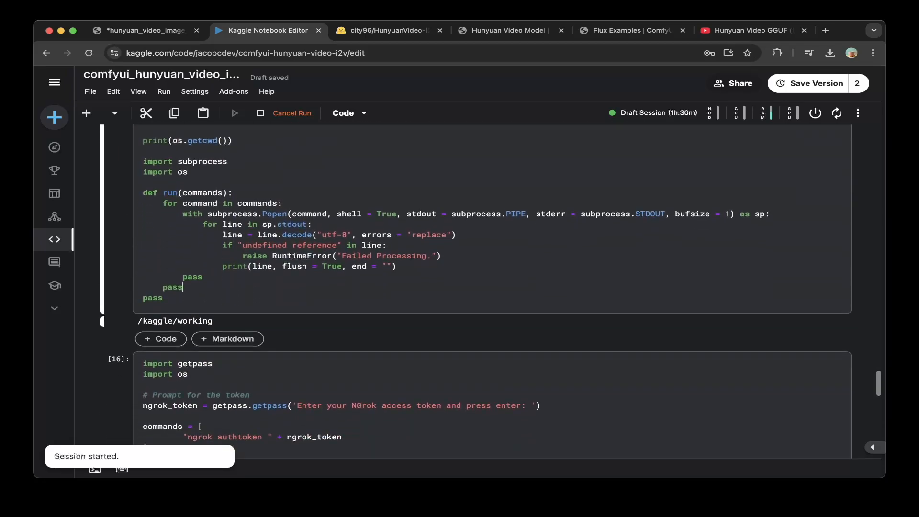
pyautogui.scroll(-3)
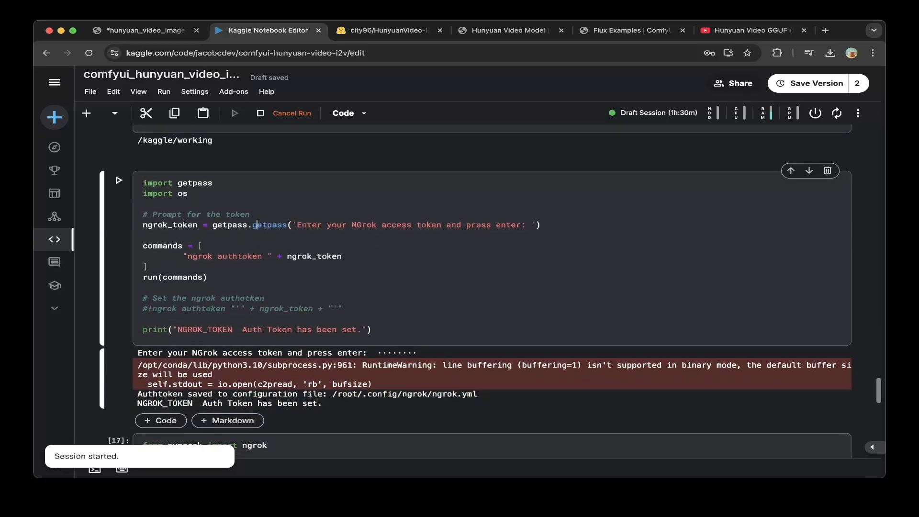
pyautogui.scroll(-3)
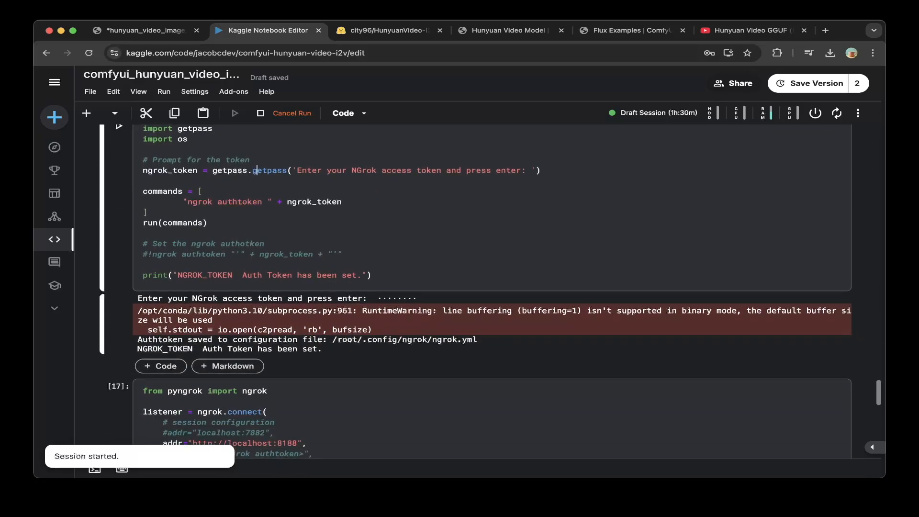
pyautogui.scroll(-3)
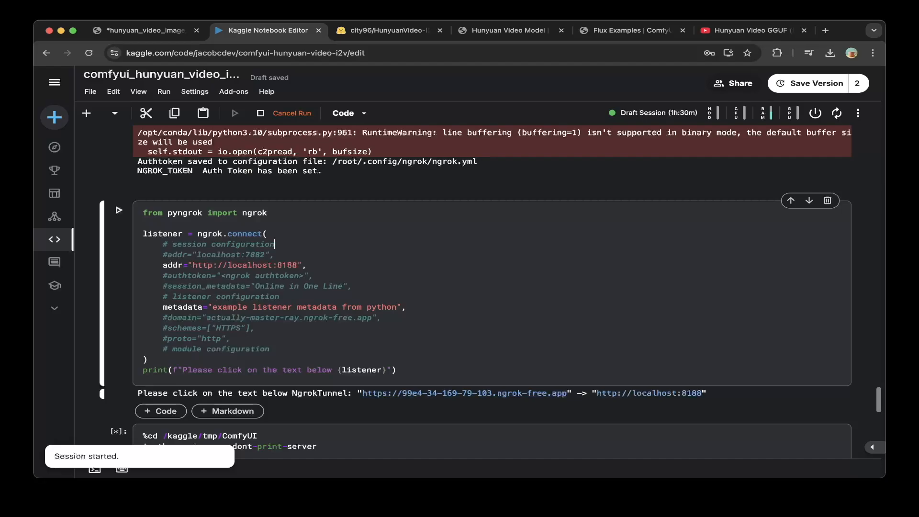
pyautogui.scroll(-3)
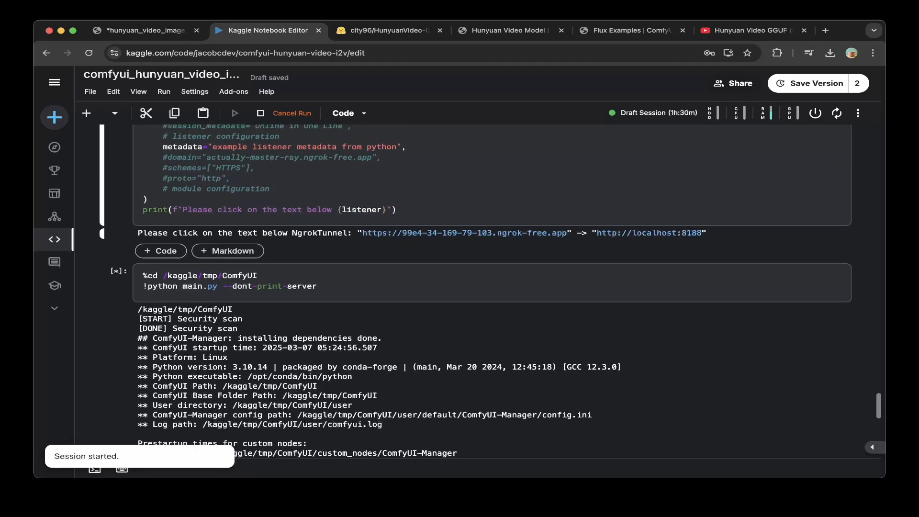
# - Go to the Hunyuan Video examples page showing the Image to Video model files
pyautogui.click(317, 286)
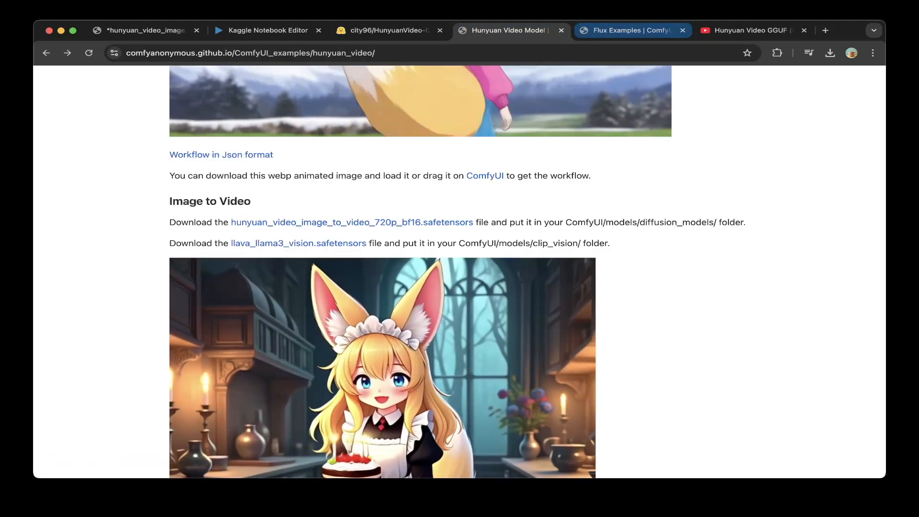
pyautogui.click(144, 30)
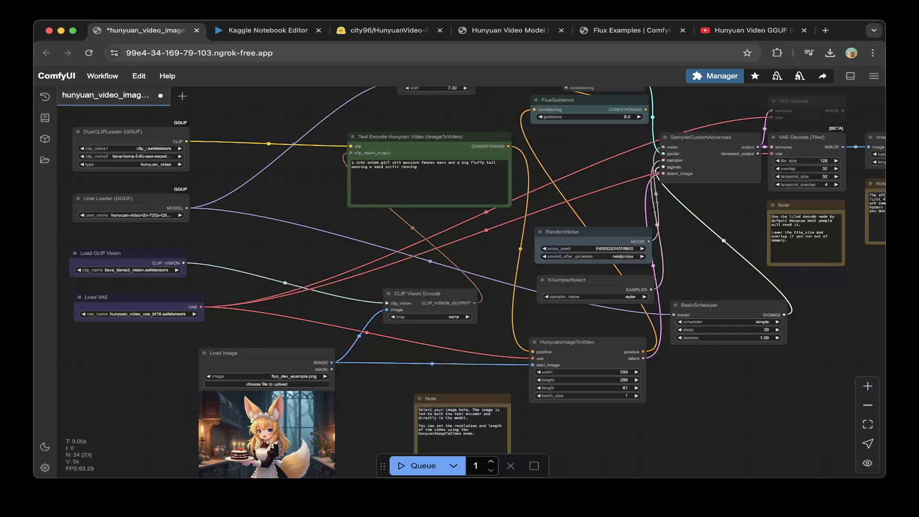
pyautogui.click(267, 30)
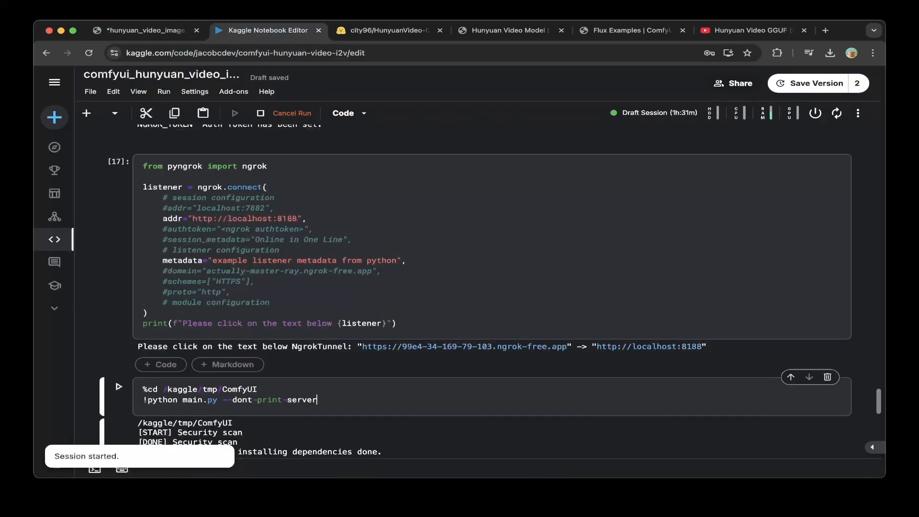
pyautogui.click(143, 29)
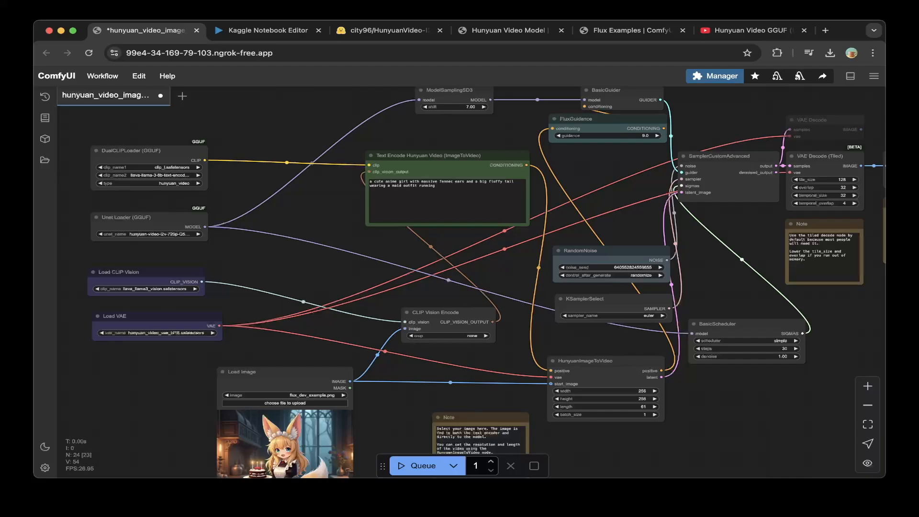
pyautogui.click(384, 30)
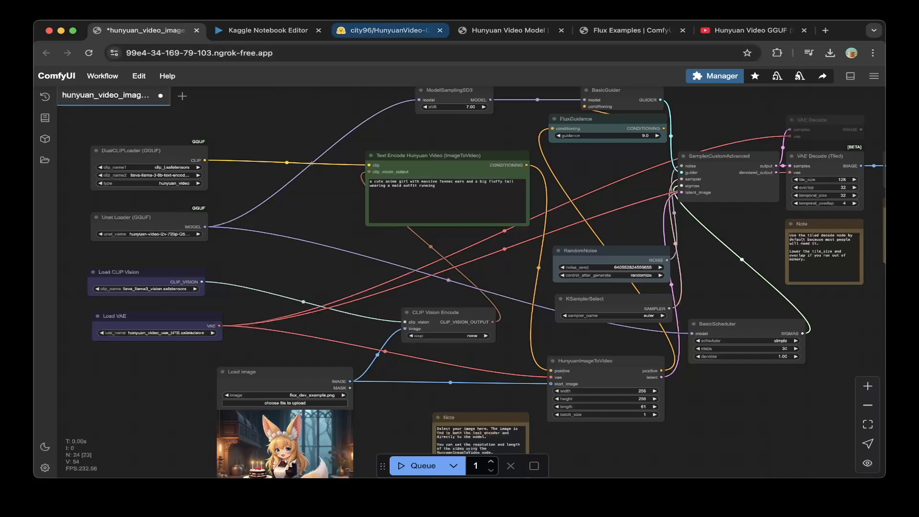
pyautogui.click(507, 30)
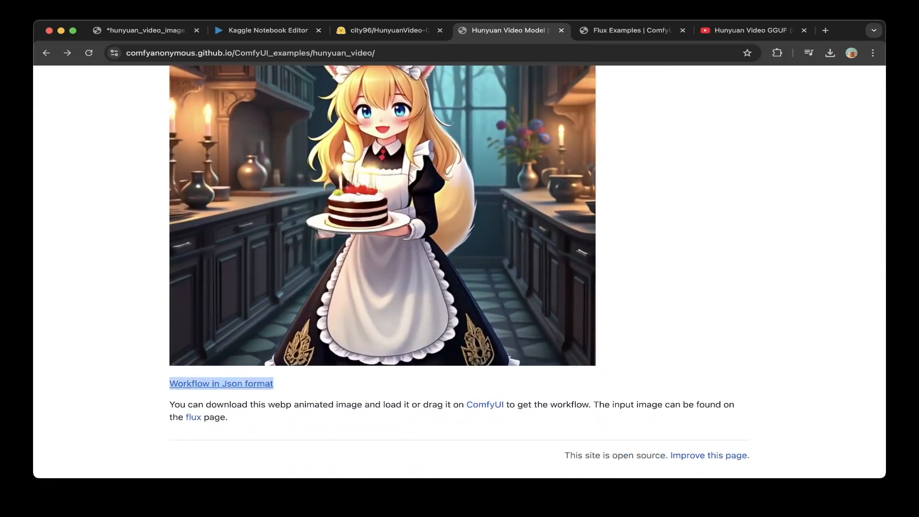
# - Return to the ComfyUI ngrok tab with the image-to-video graph
pyautogui.click(143, 30)
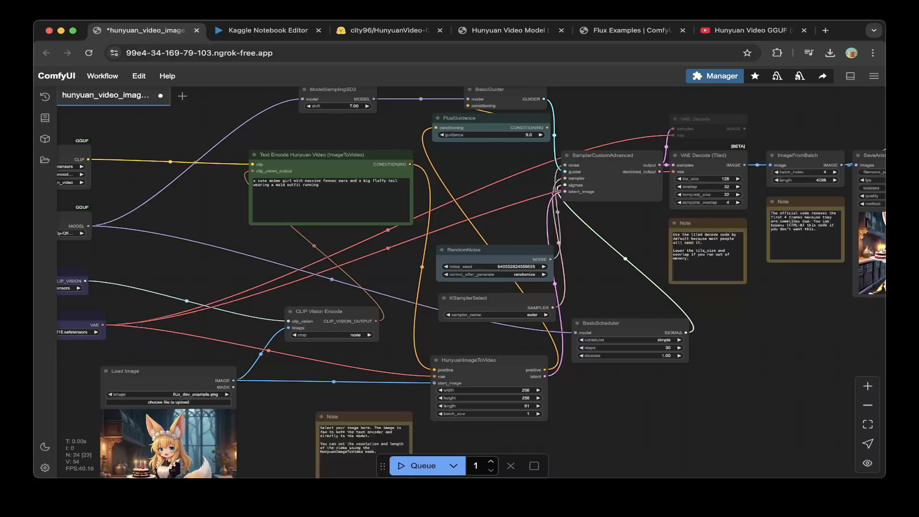
pyautogui.click(753, 30)
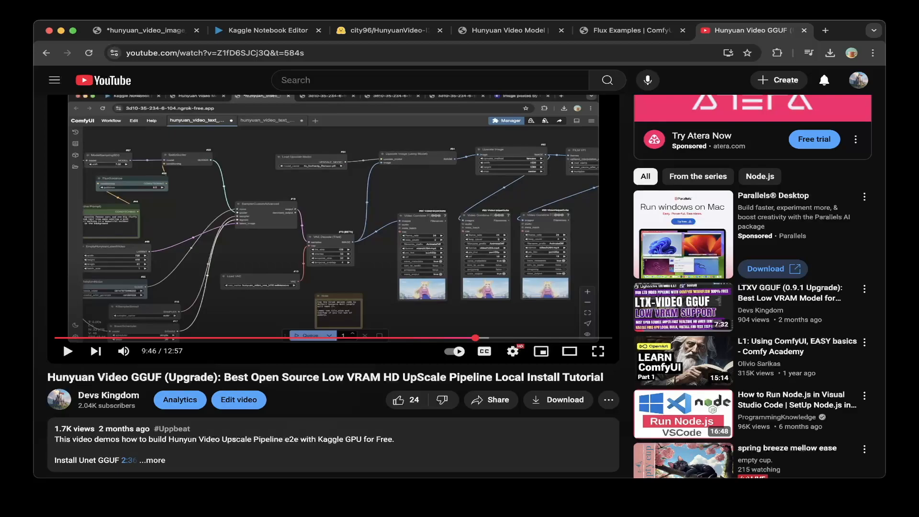
pyautogui.click(266, 30)
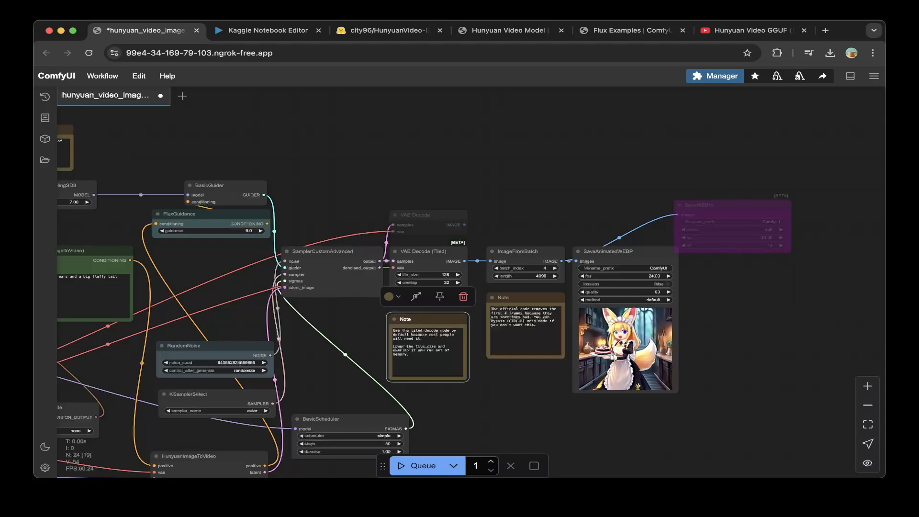
# - Look up the VideoHelperSuite custom node in Manager's Custom Nodes list by searching 'videohe'
pyautogui.click(721, 76)
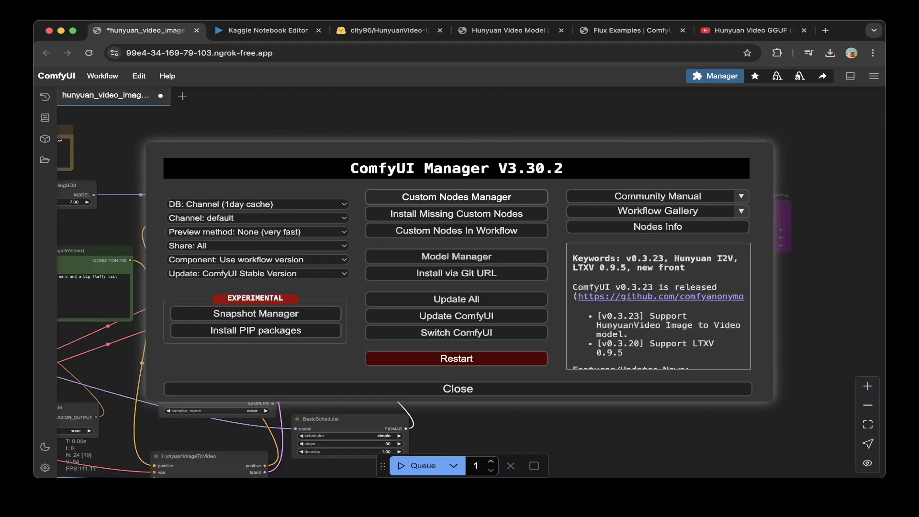
pyautogui.click(455, 196)
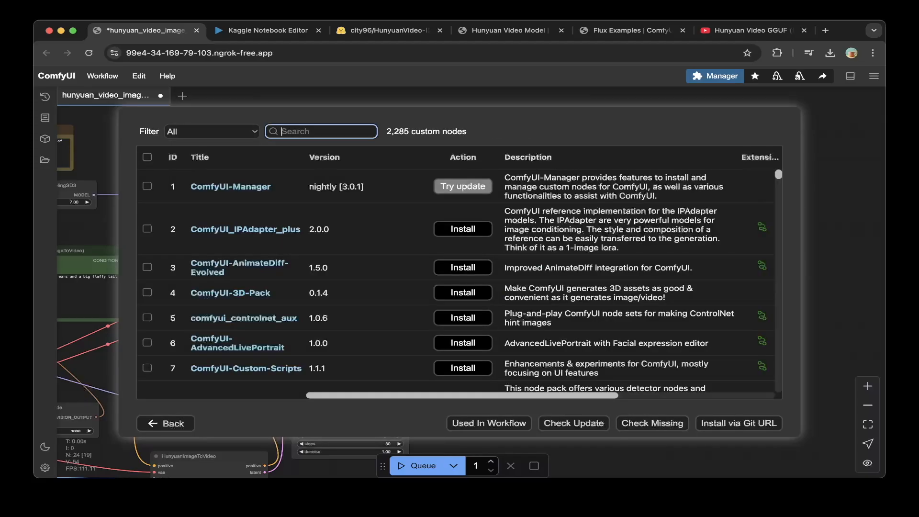
pyautogui.write('videohe')
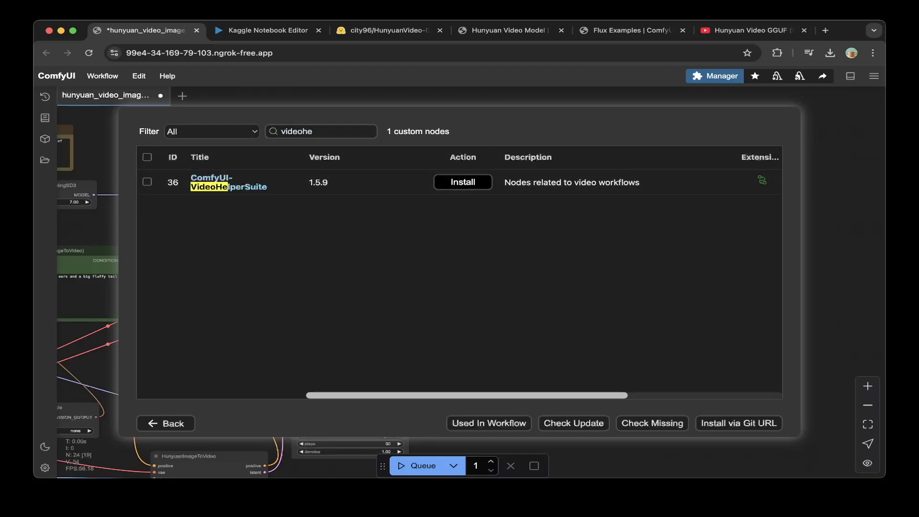
pyautogui.click(165, 423)
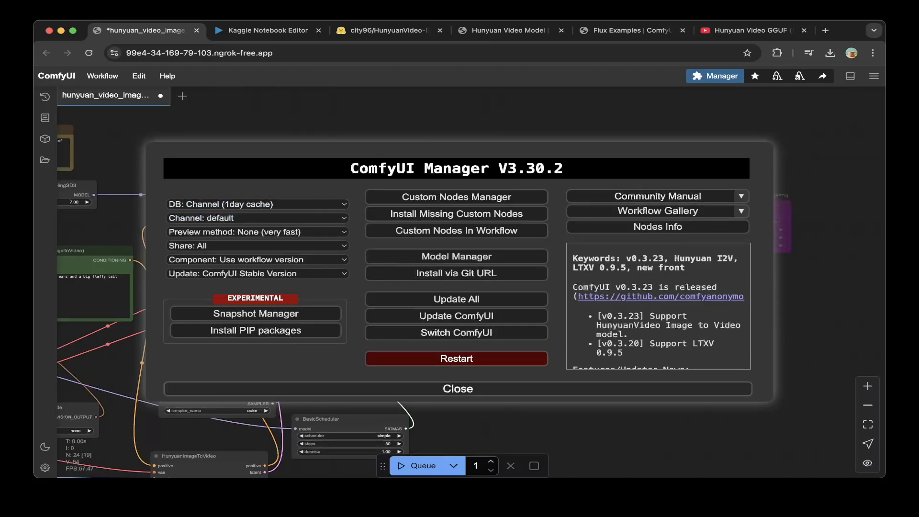
# - Close the Manager, check the tutorial video tab and return to the ComfyUI graph
pyautogui.click(458, 388)
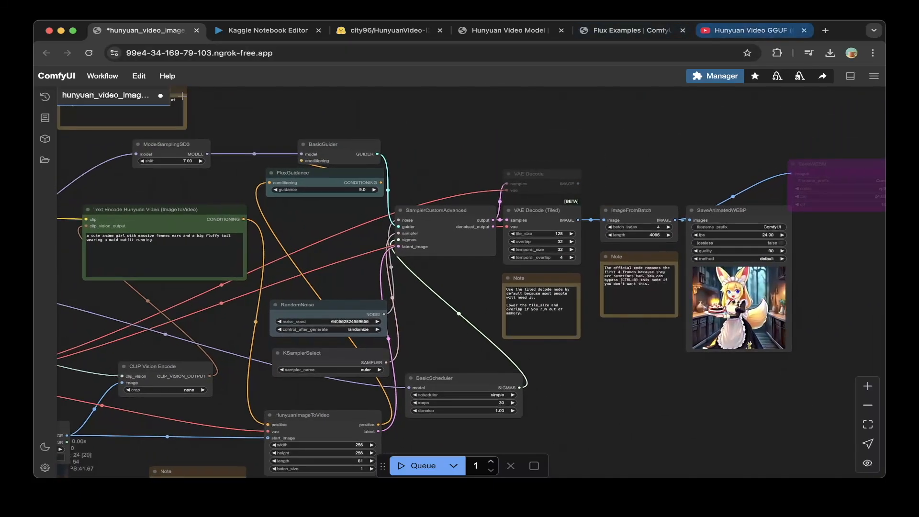
pyautogui.click(754, 30)
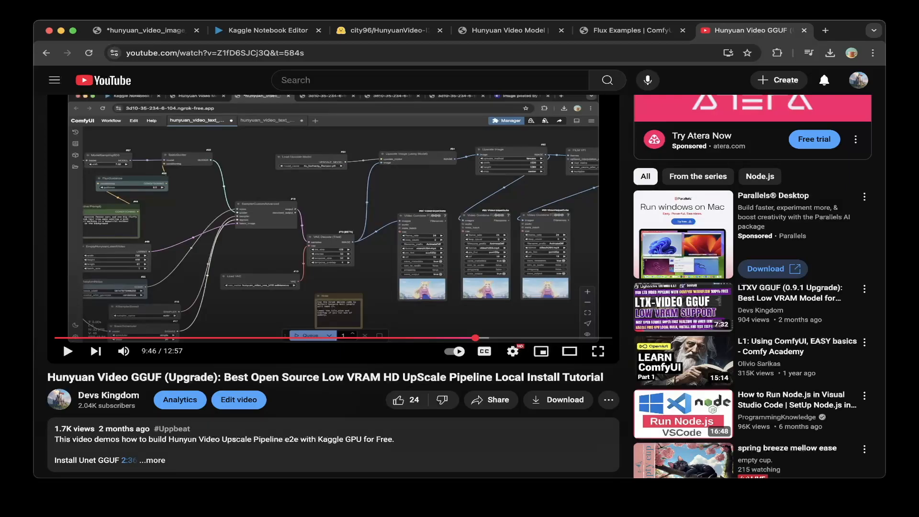
pyautogui.click(264, 29)
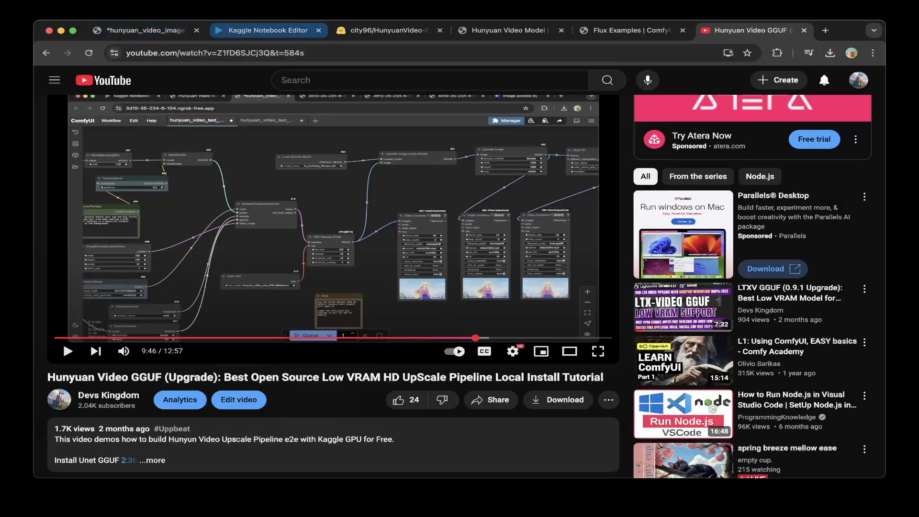
pyautogui.click(141, 30)
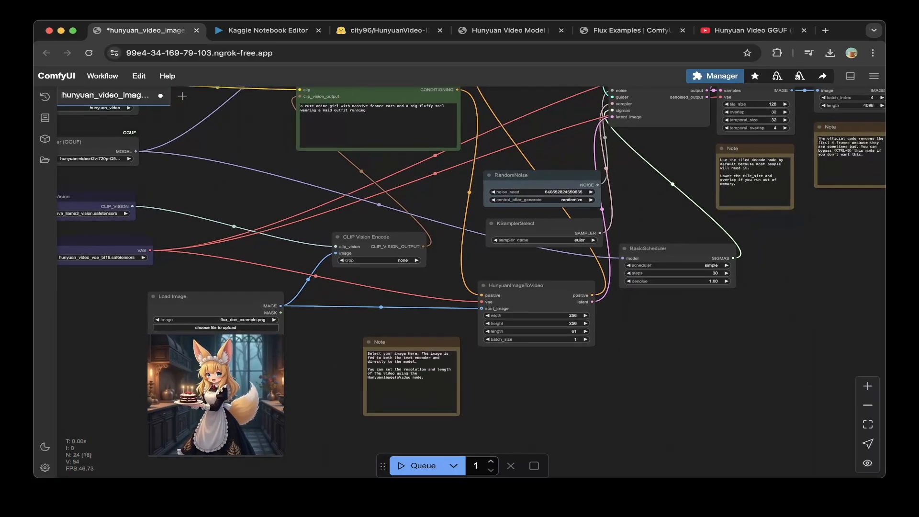
# - Select the input-image Note and the Text Encode Hunyuan Video prompt node
pyautogui.click(411, 379)
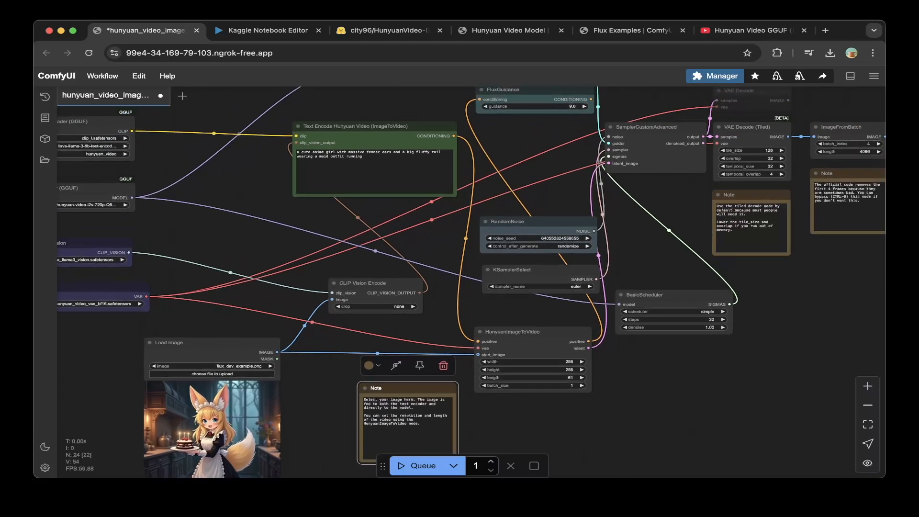
pyautogui.click(375, 126)
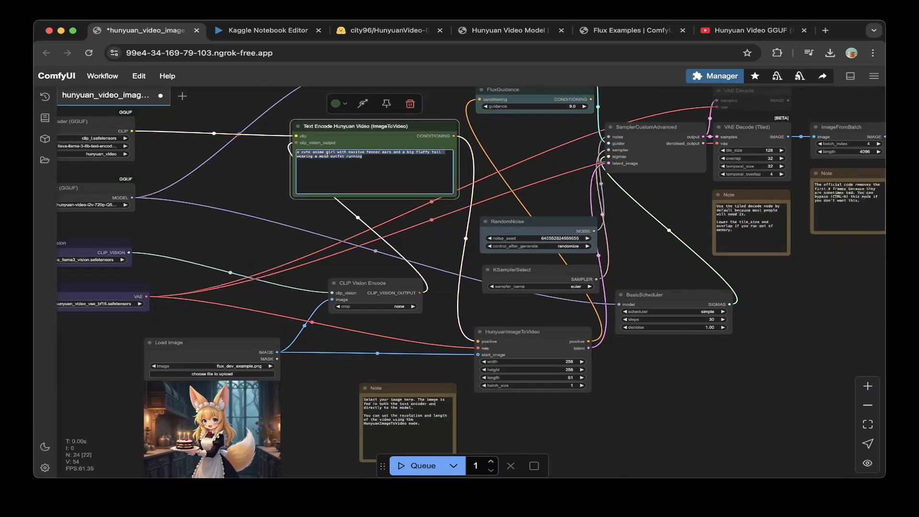